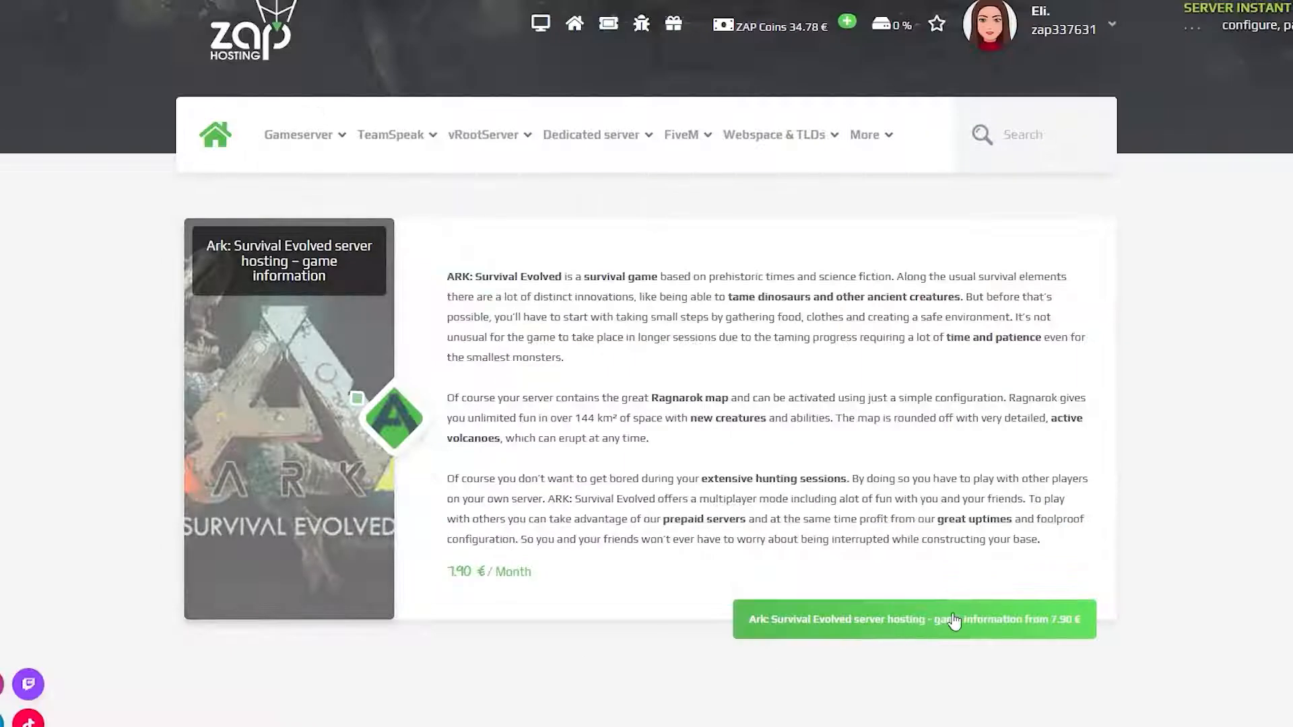
Step: Start the ARK: Survival Evolved server order and review the location, slot and memory options
left_click(913, 620)
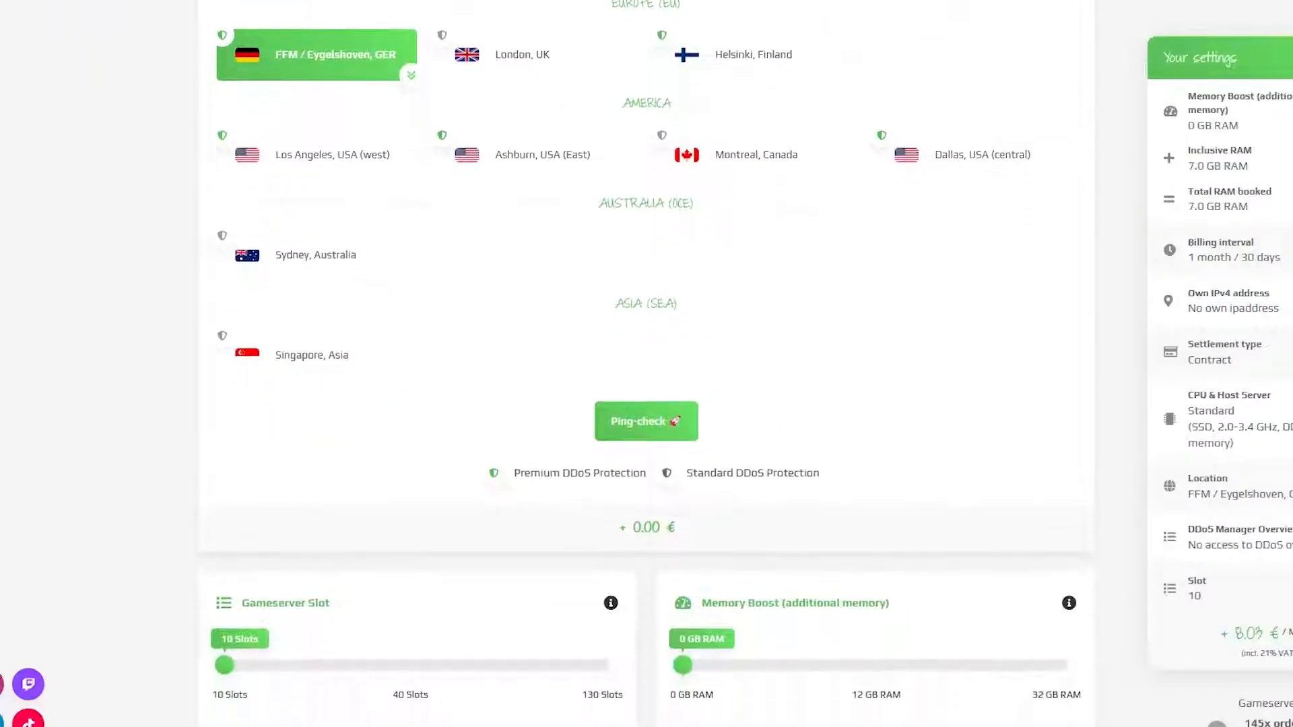
scroll("down", 3)
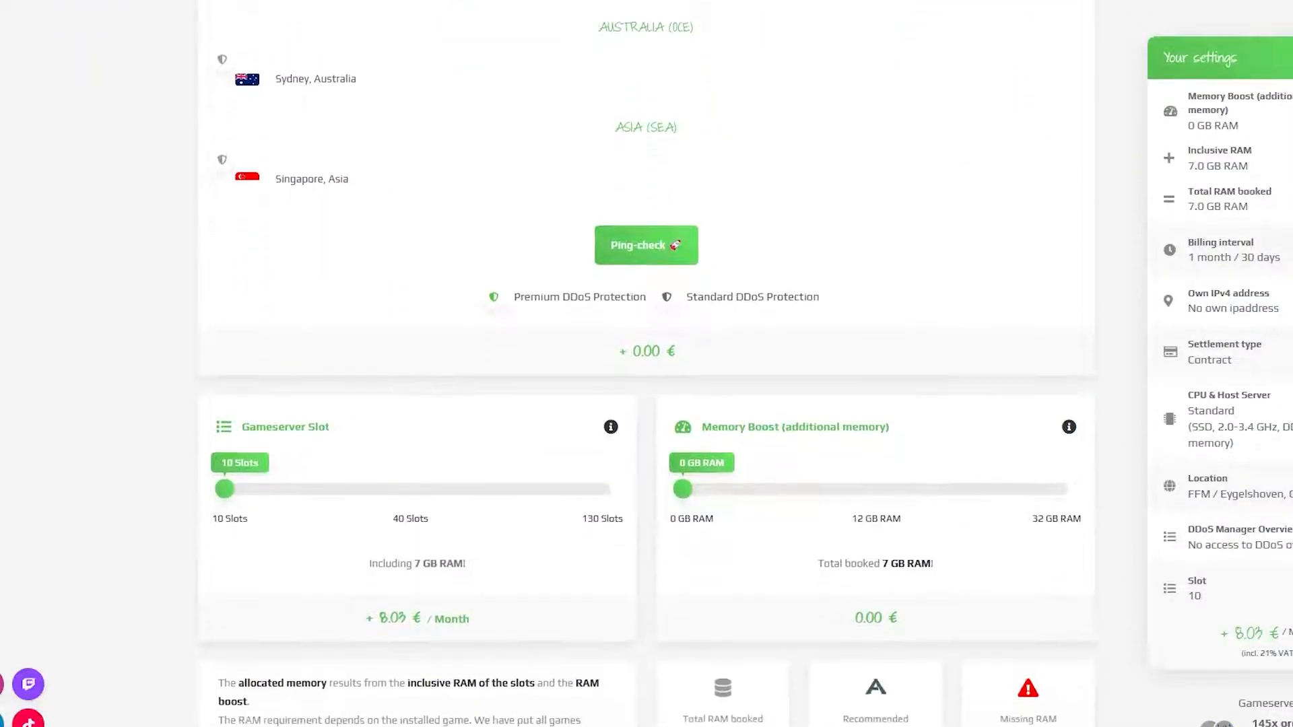
scroll("down", 3)
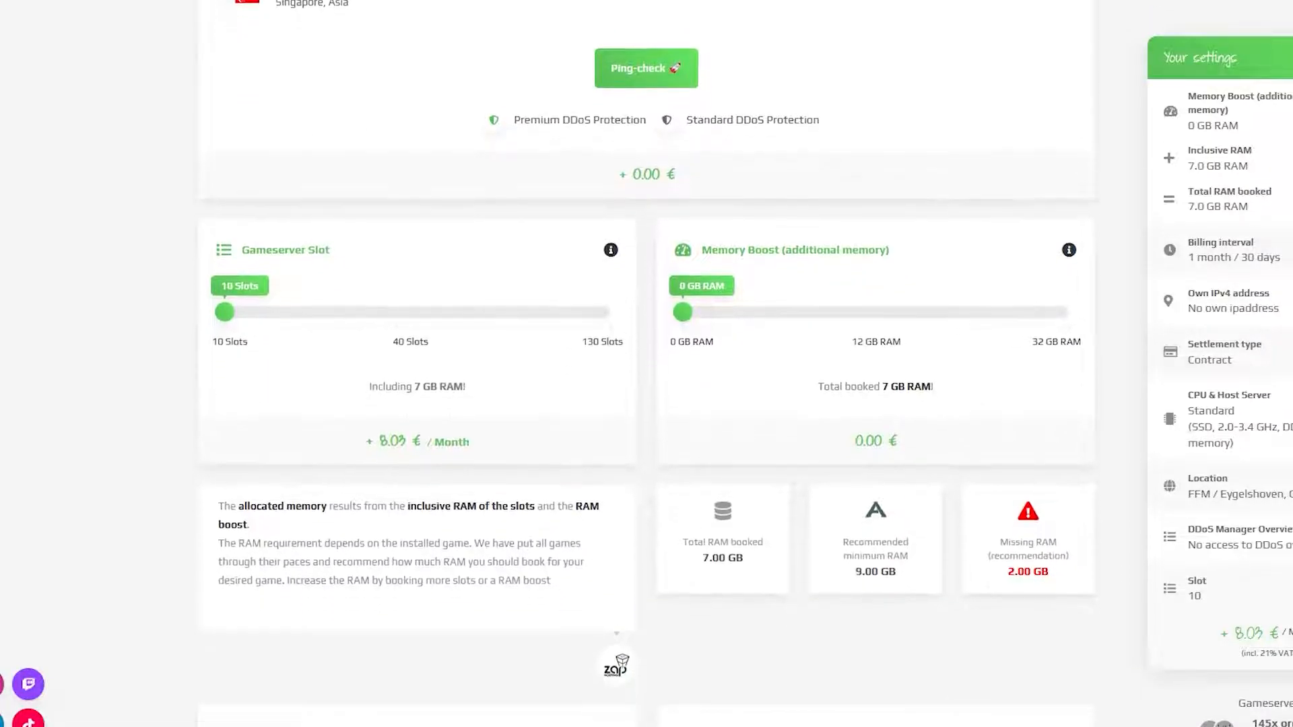
scroll("down", 3)
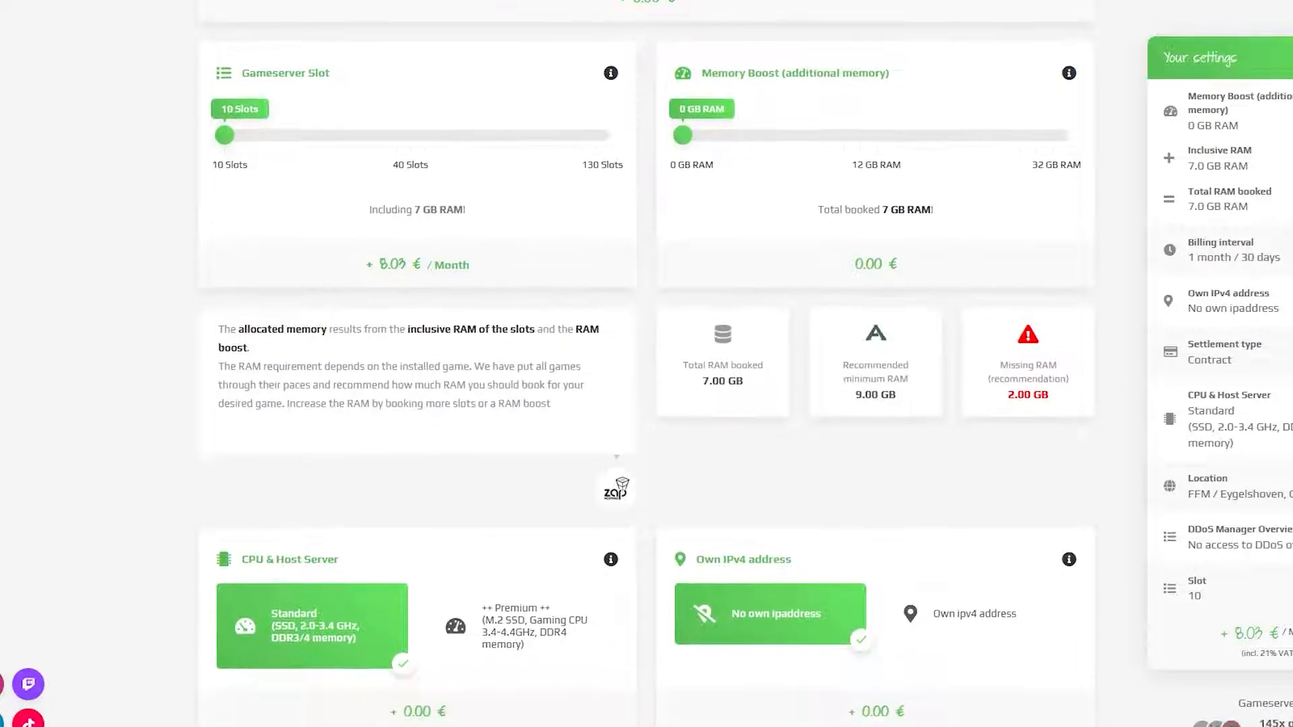
scroll("down", 3)
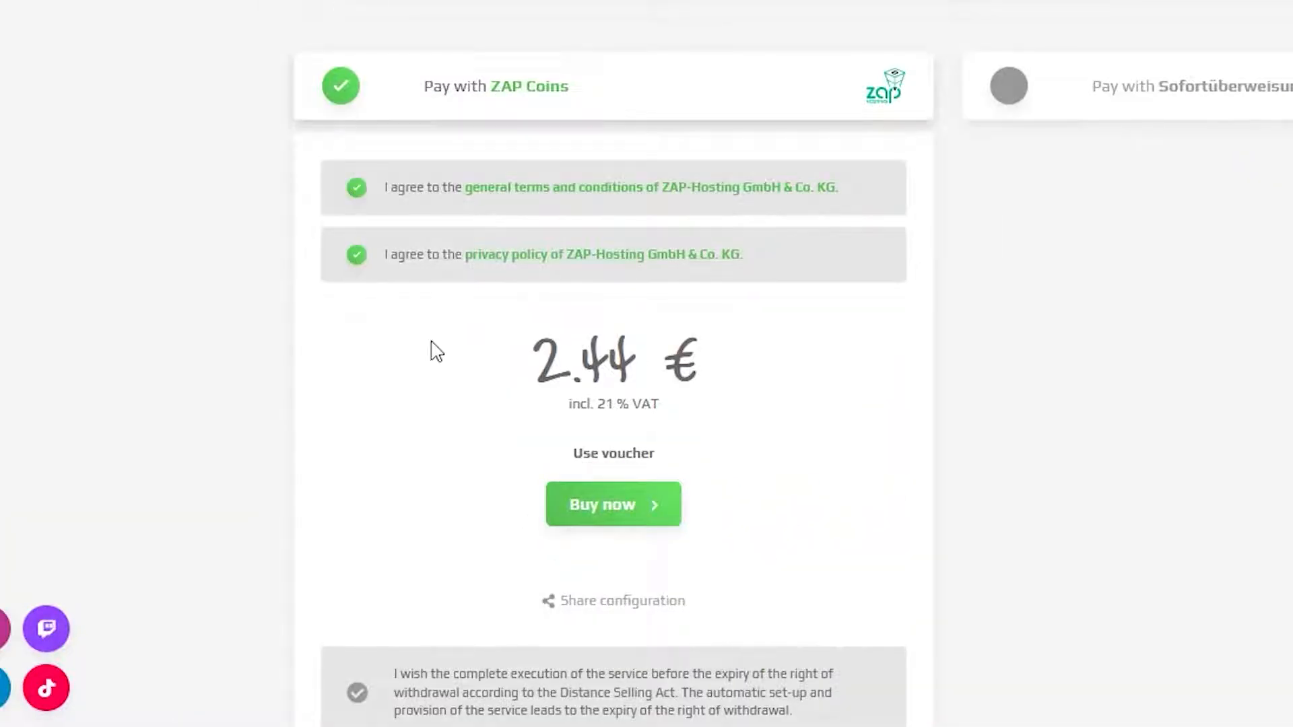
Step: Redeem voucher ARK-YOUTUBE to cut the first term to 1.22 €, then buy the server
left_click(613, 452)
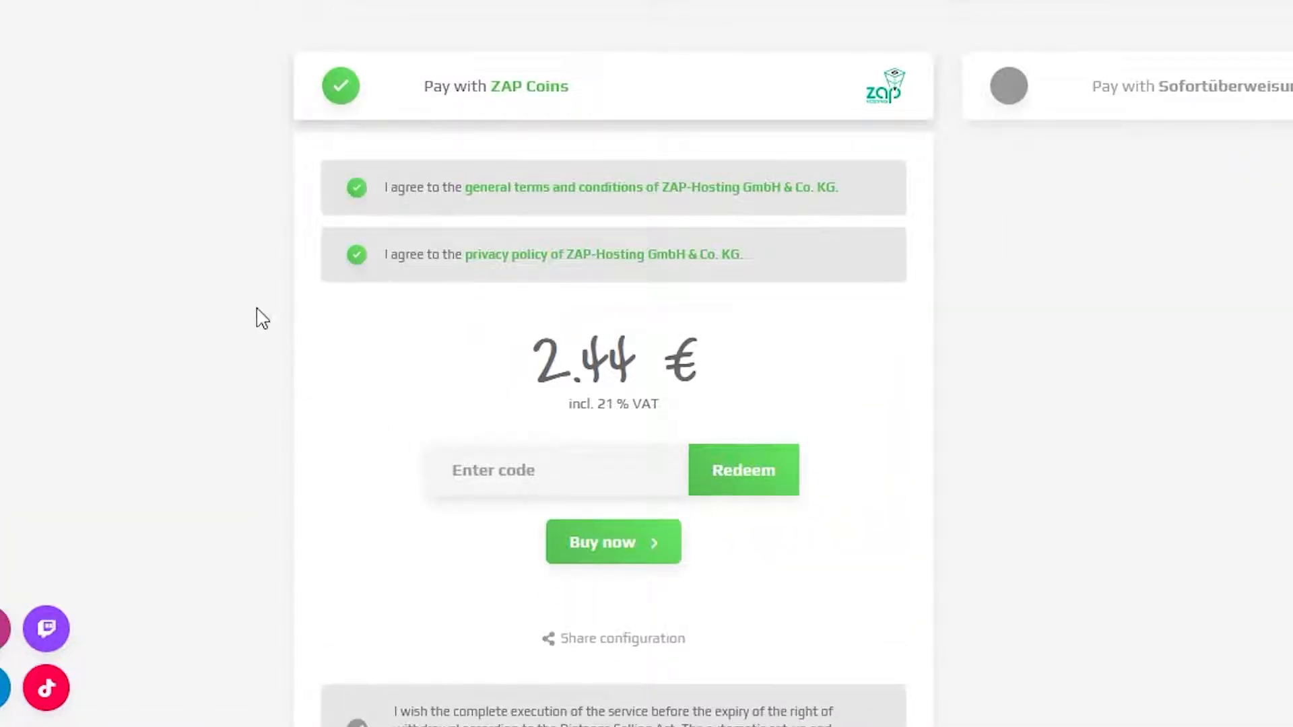
type("ARK-YOUTUBE")
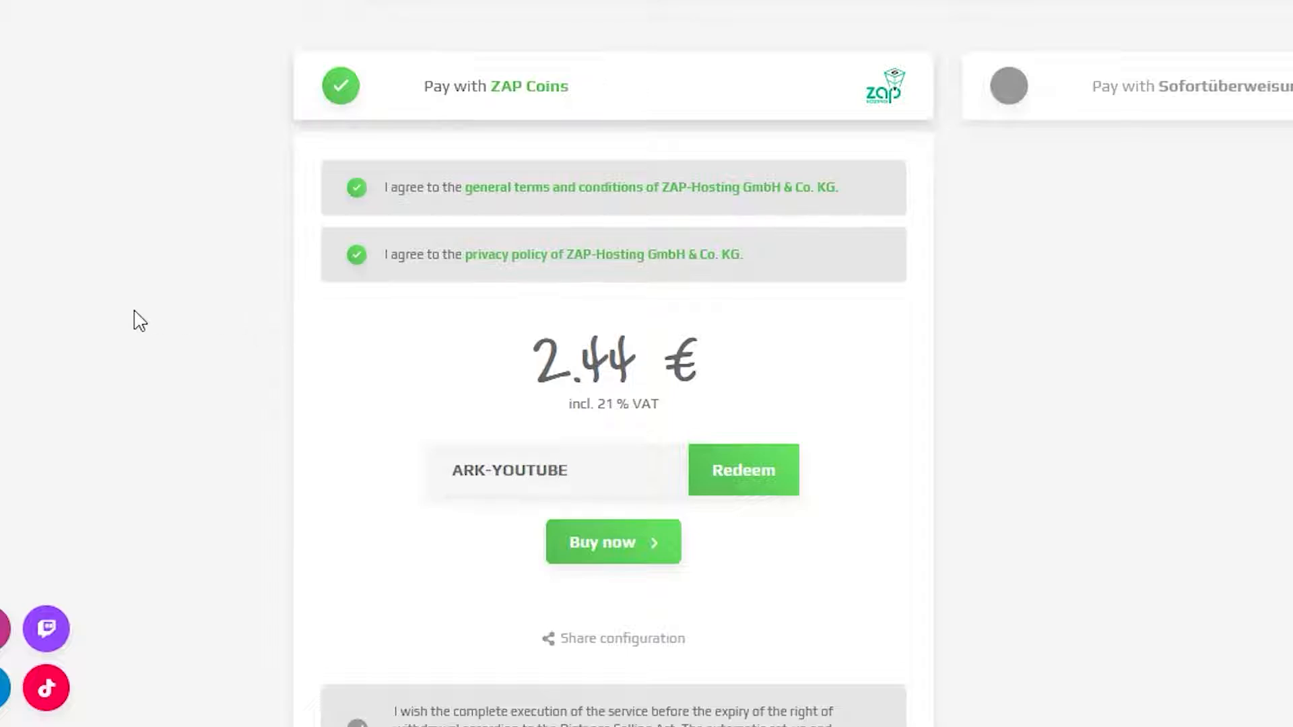
left_click(741, 478)
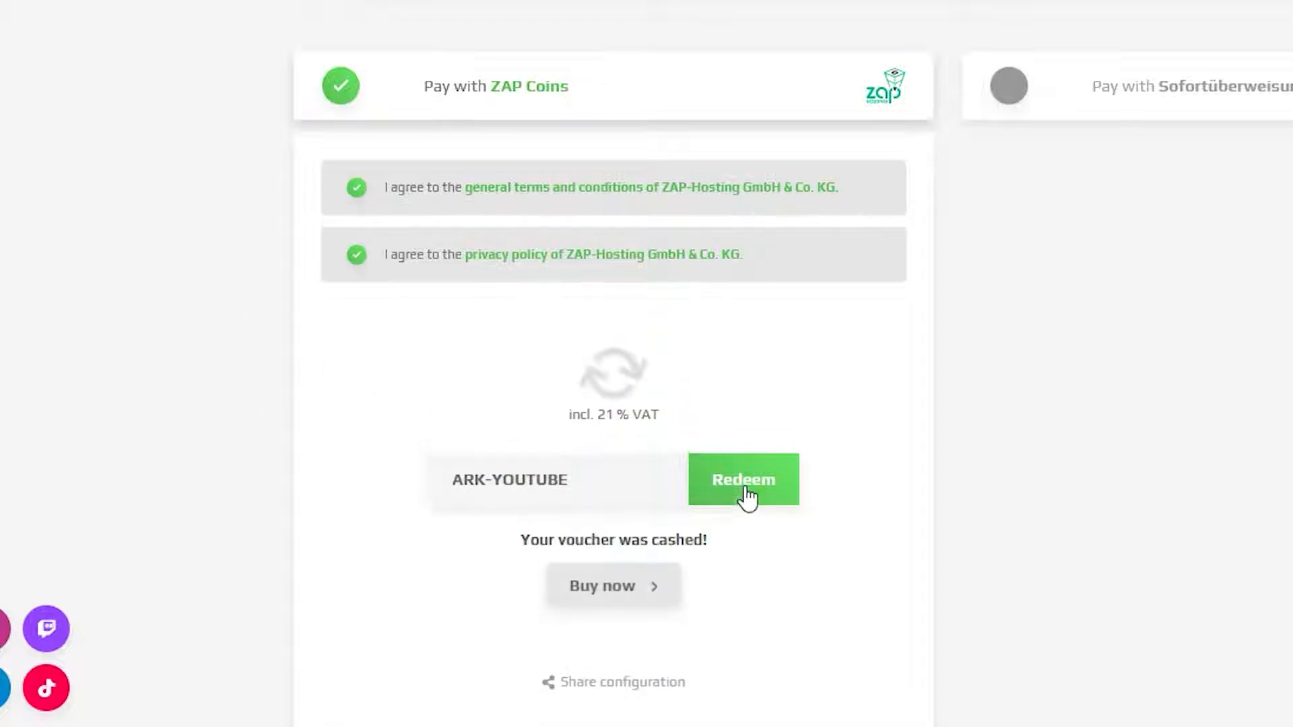
left_click(742, 478)
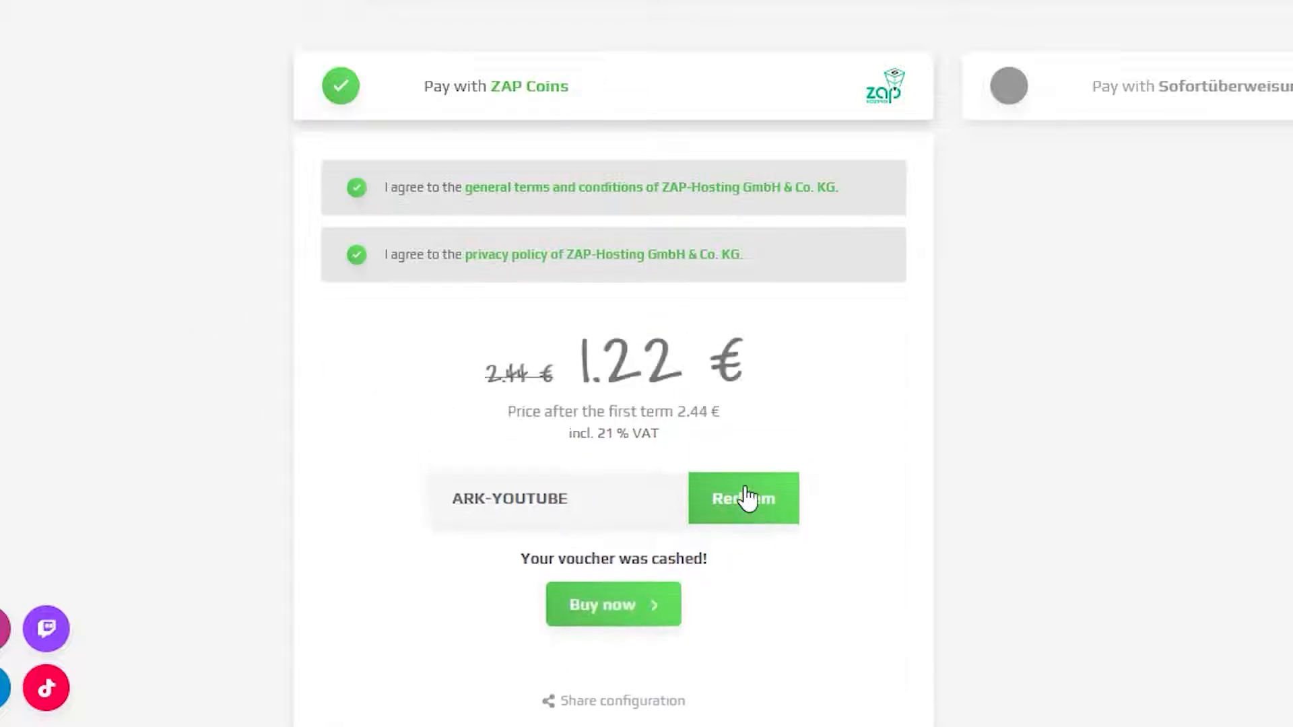
left_click(613, 603)
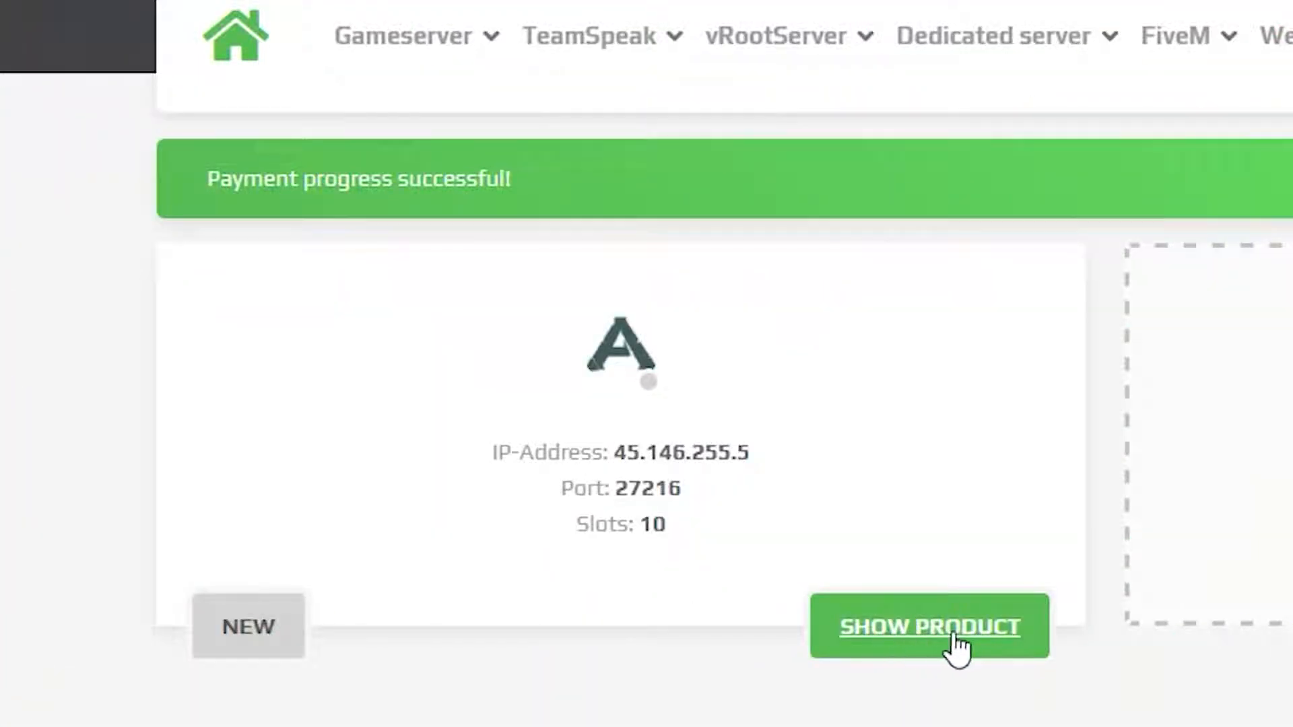
Step: Open the new server's Settings and rename it to 'ZAP-Hosting.com ARK Rugile Test'
left_click(929, 627)
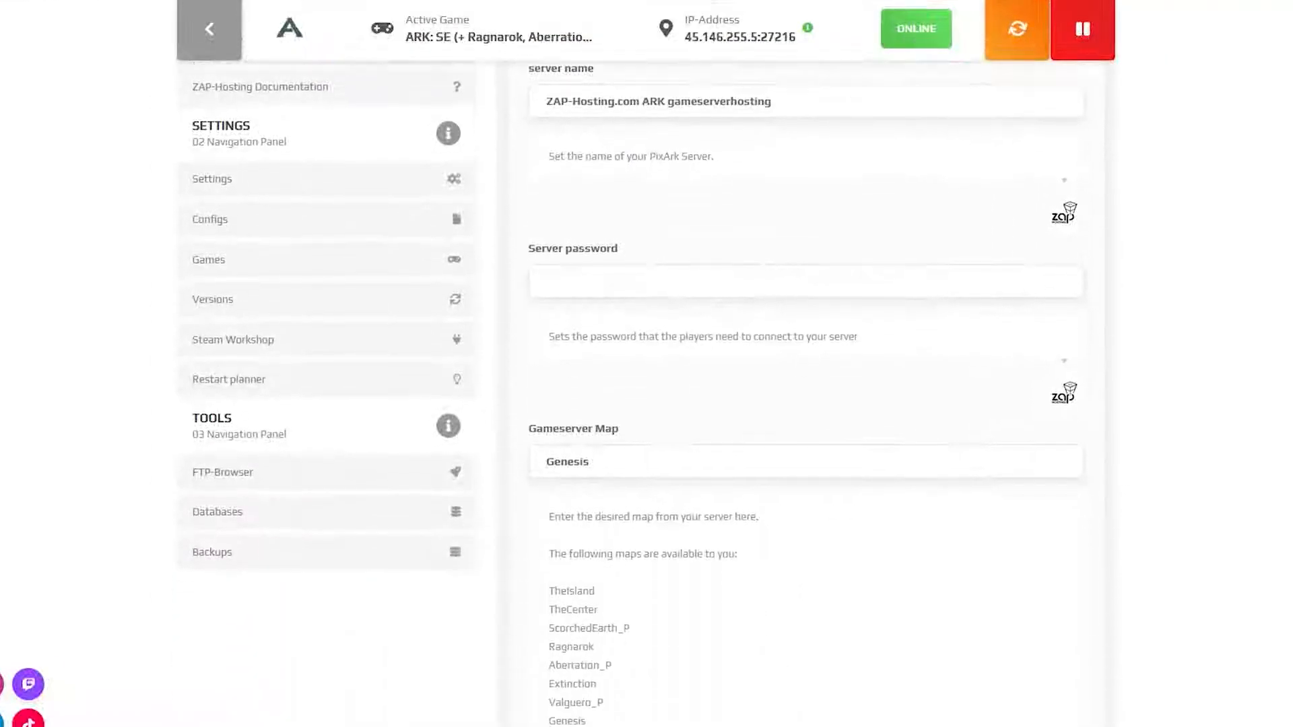
scroll("down", 3)
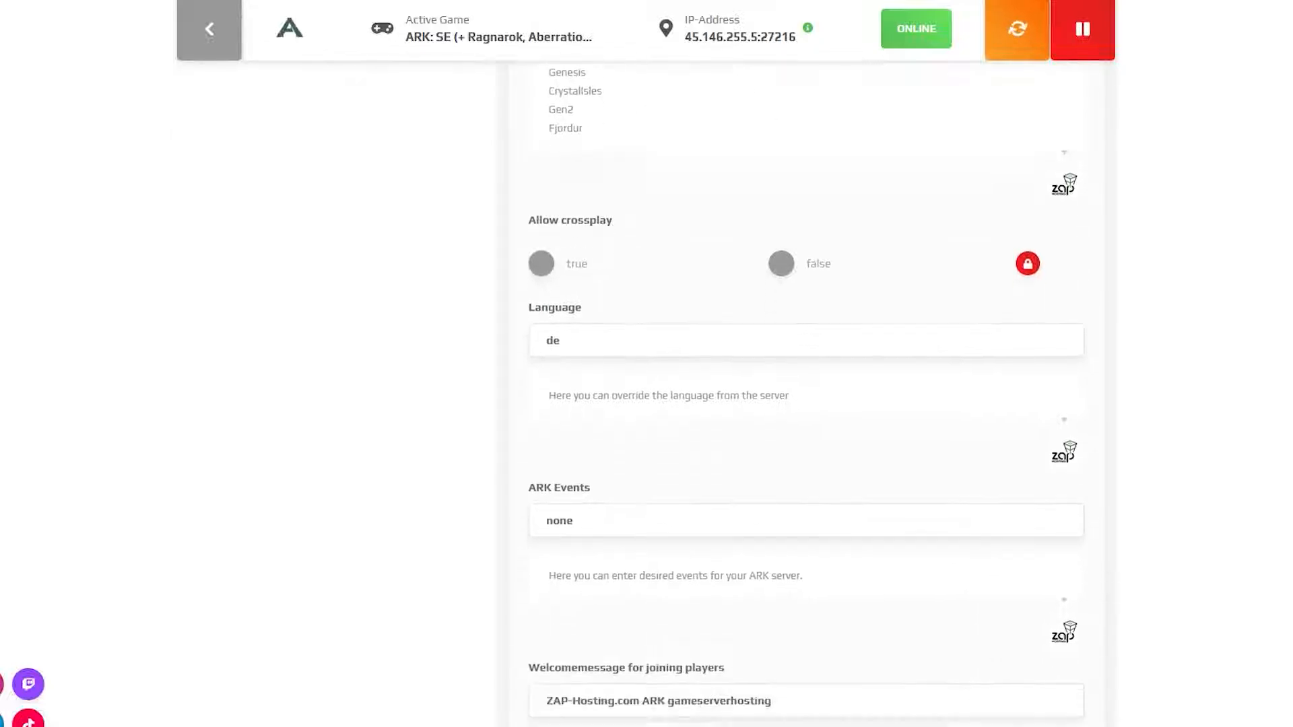
scroll("down", 3)
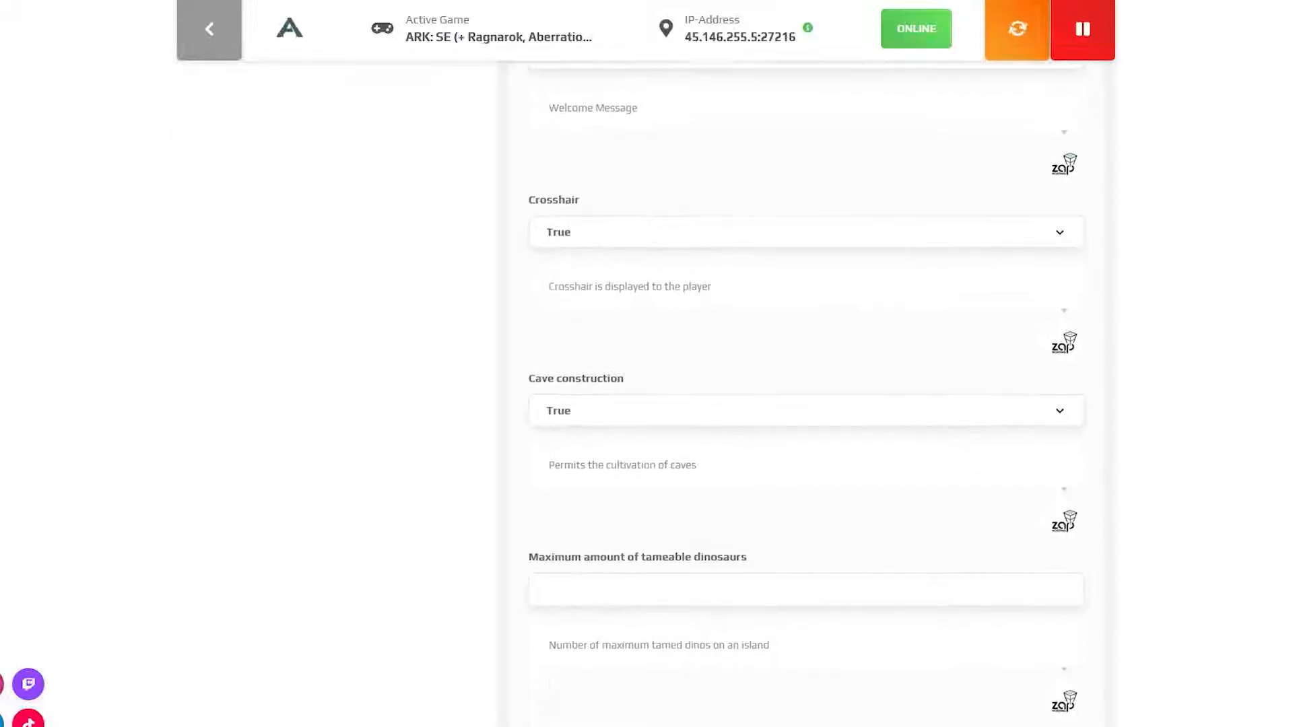
left_click(1014, 29)
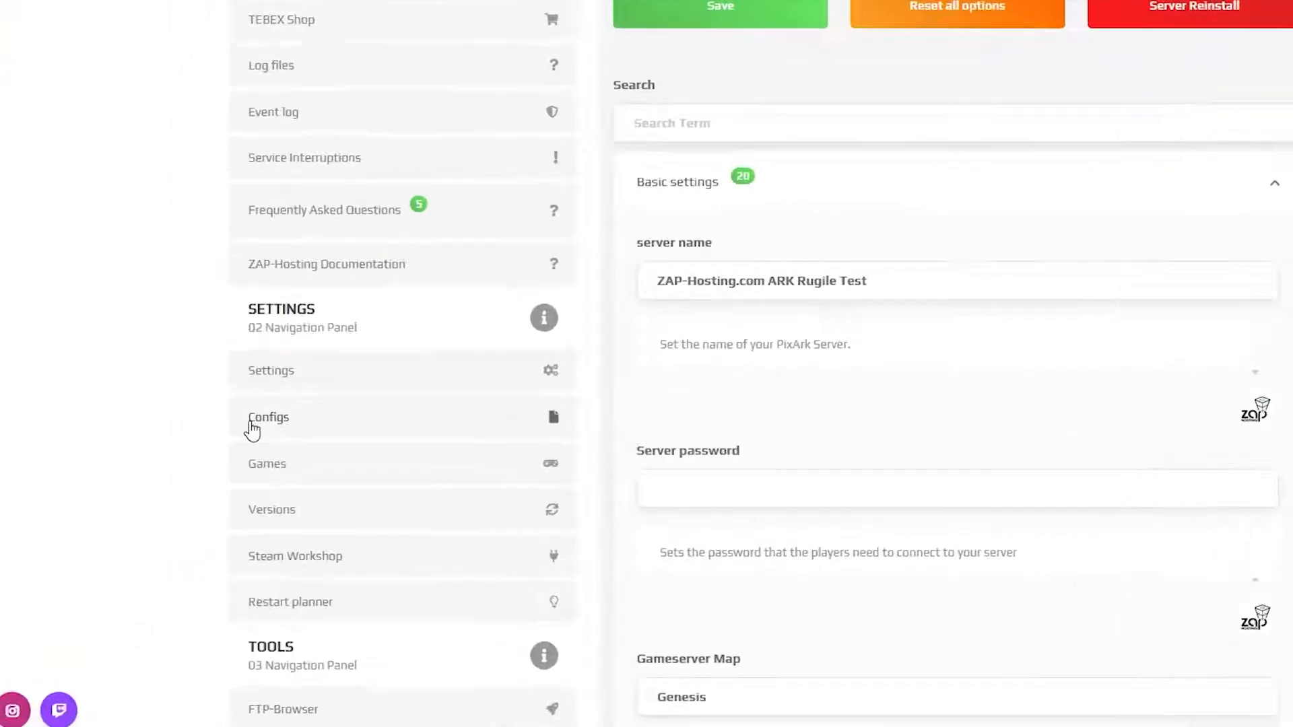
left_click(268, 417)
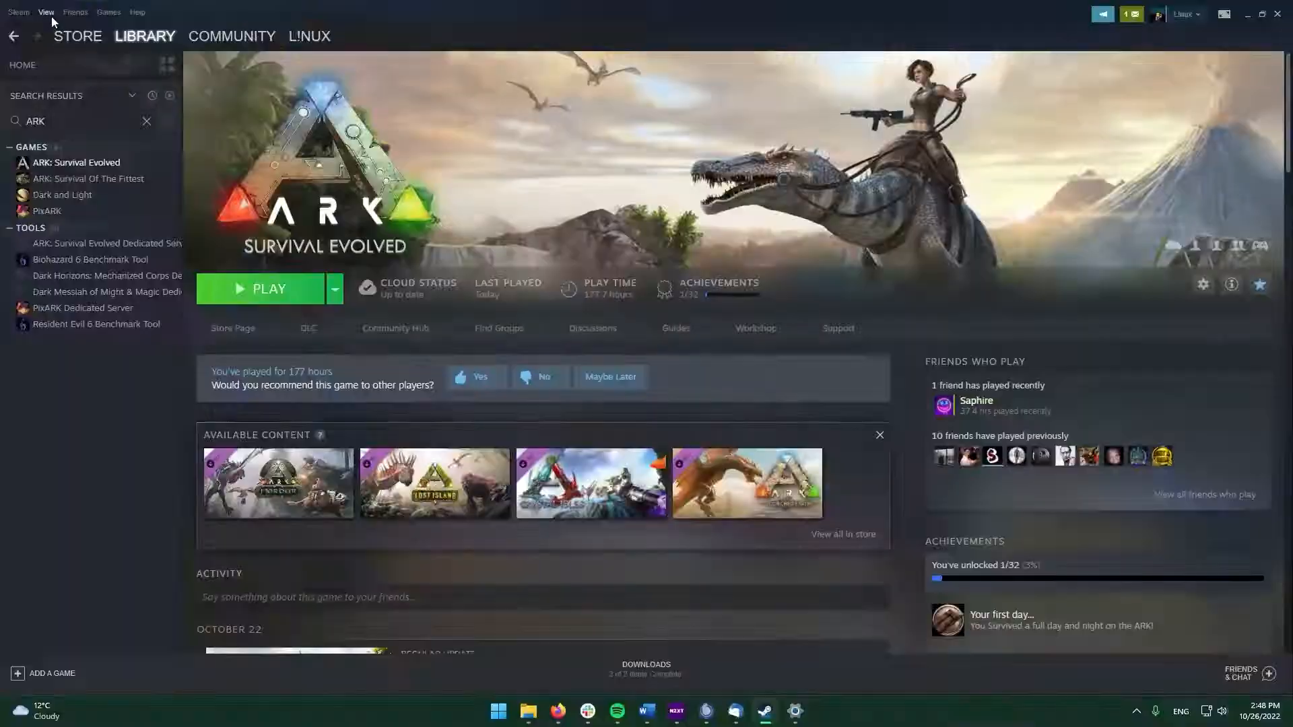
Step: Add the rented server's IP:port to Steam's favourite servers and connect to it
left_click(47, 11)
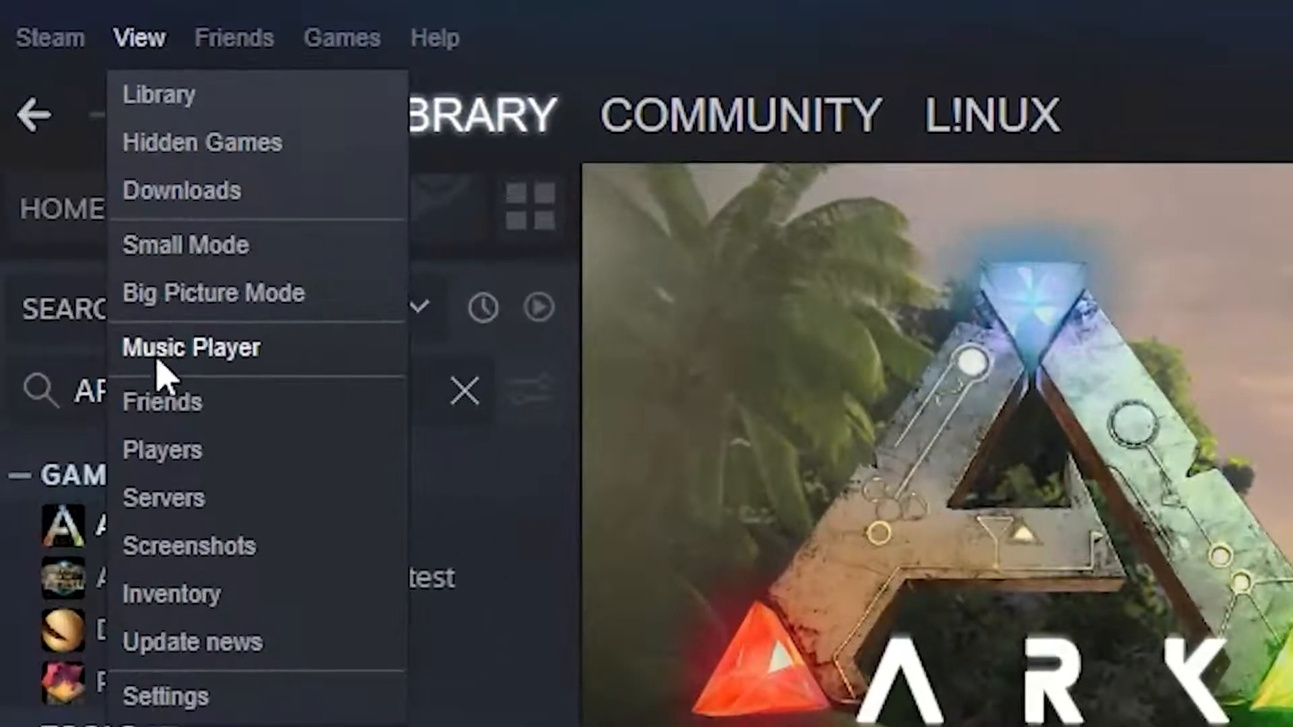
left_click(163, 499)
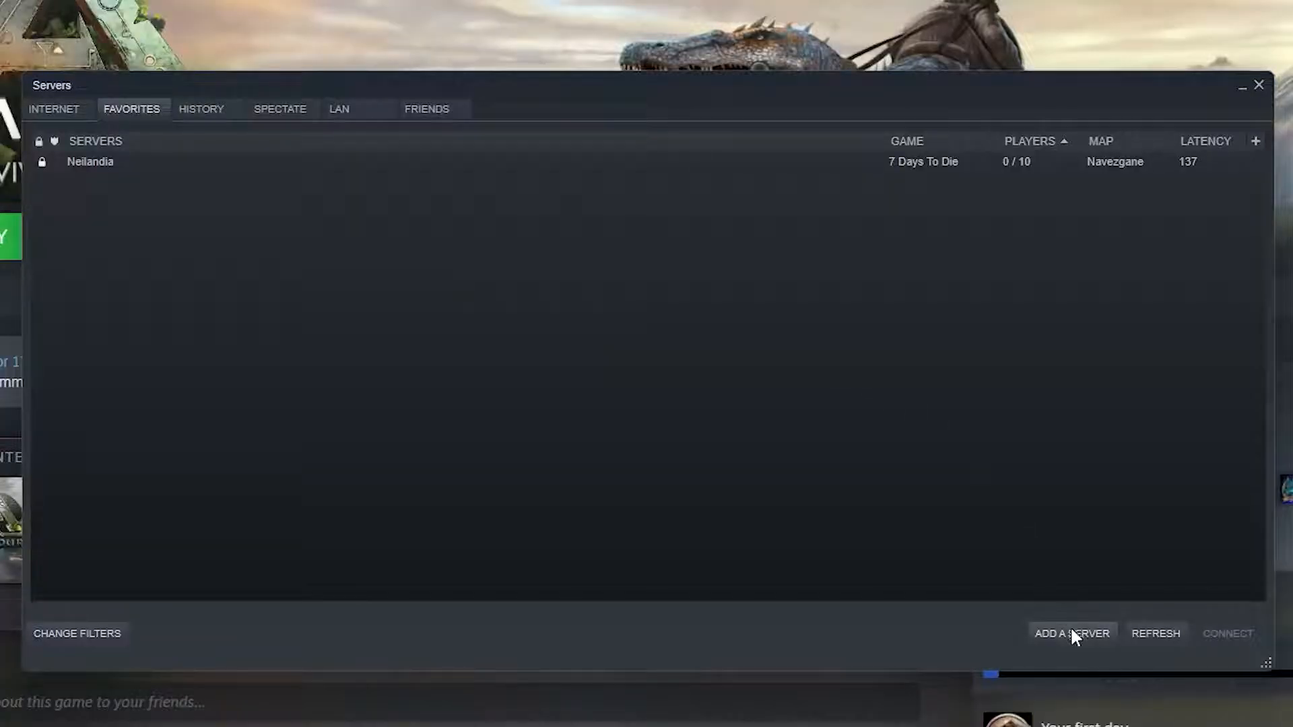
left_click(1072, 633)
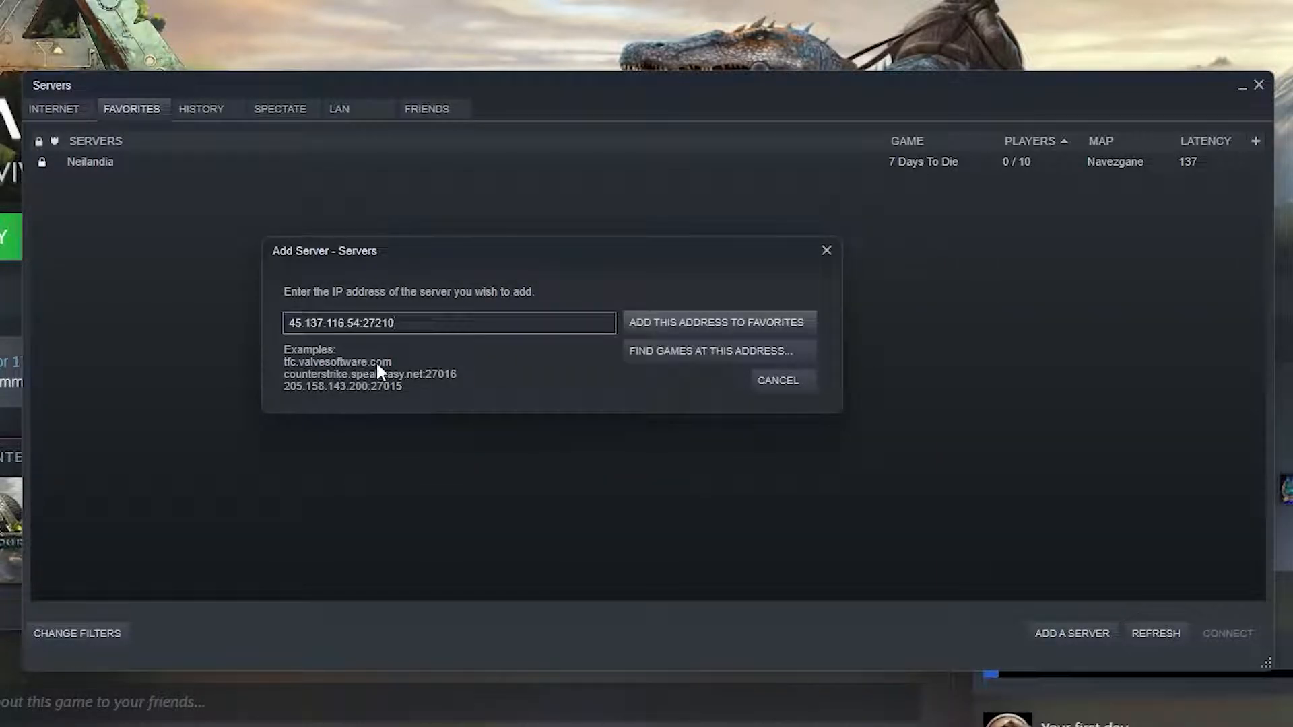
left_click(714, 323)
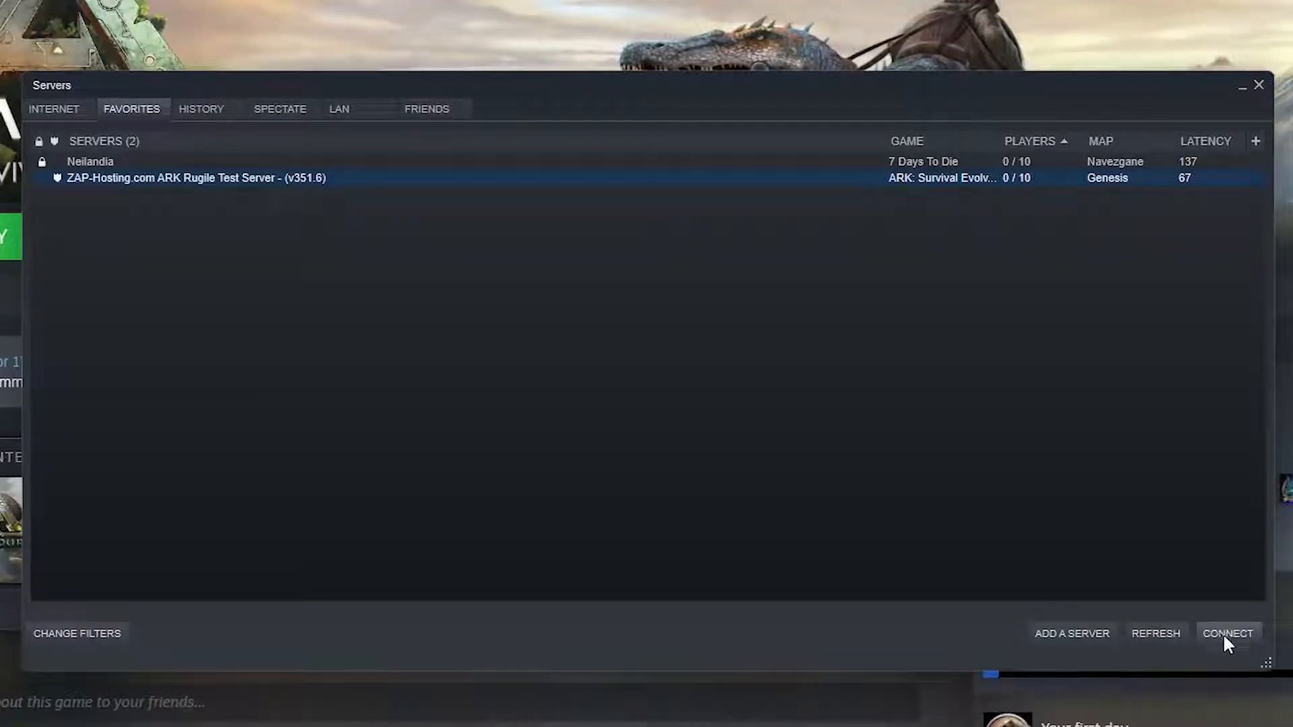
left_click(1228, 633)
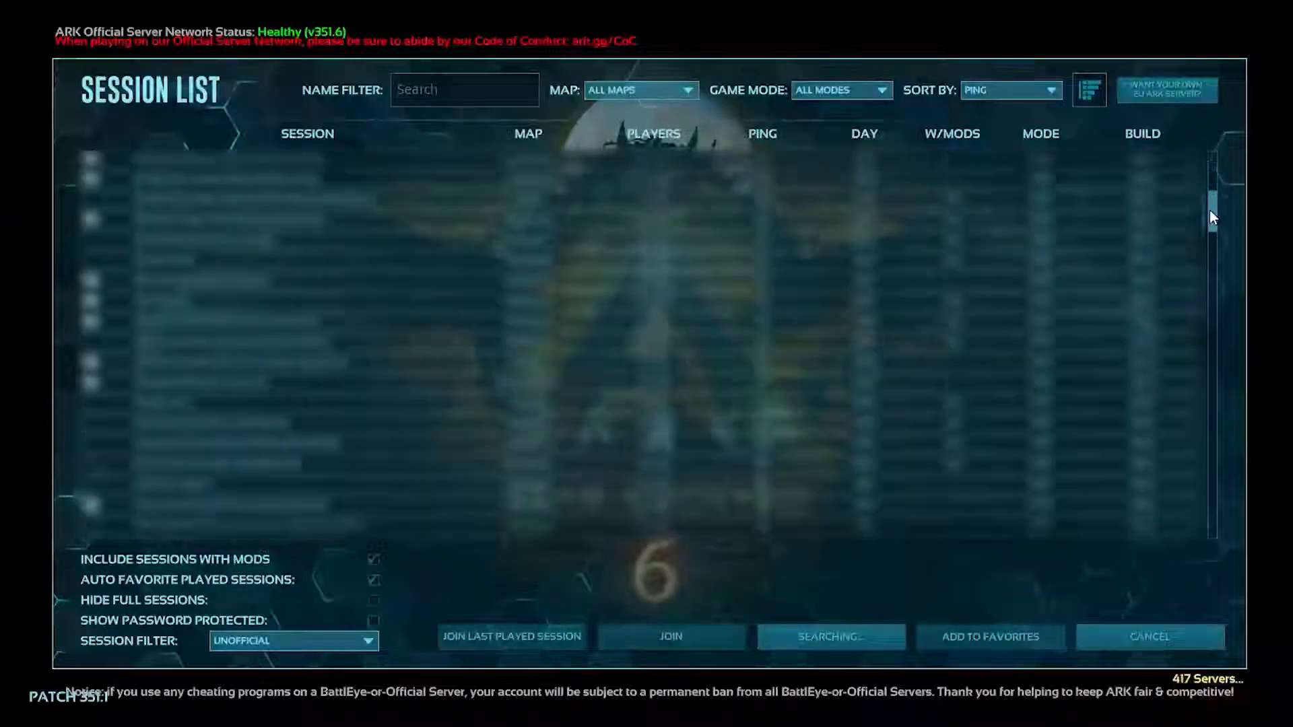
Step: Filter ARK's session list to Favorites and join ZAP-Hosting.com ARK Rugile Test Server
scroll("down", 3)
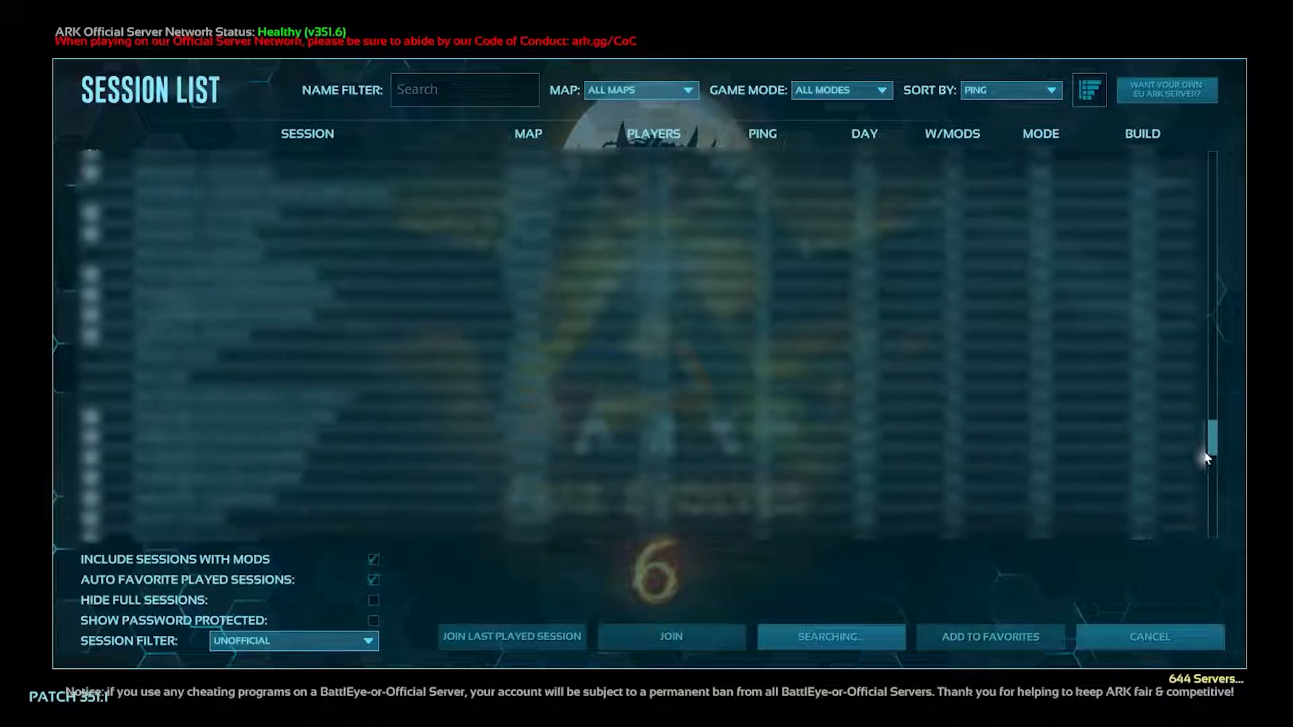
left_click(293, 640)
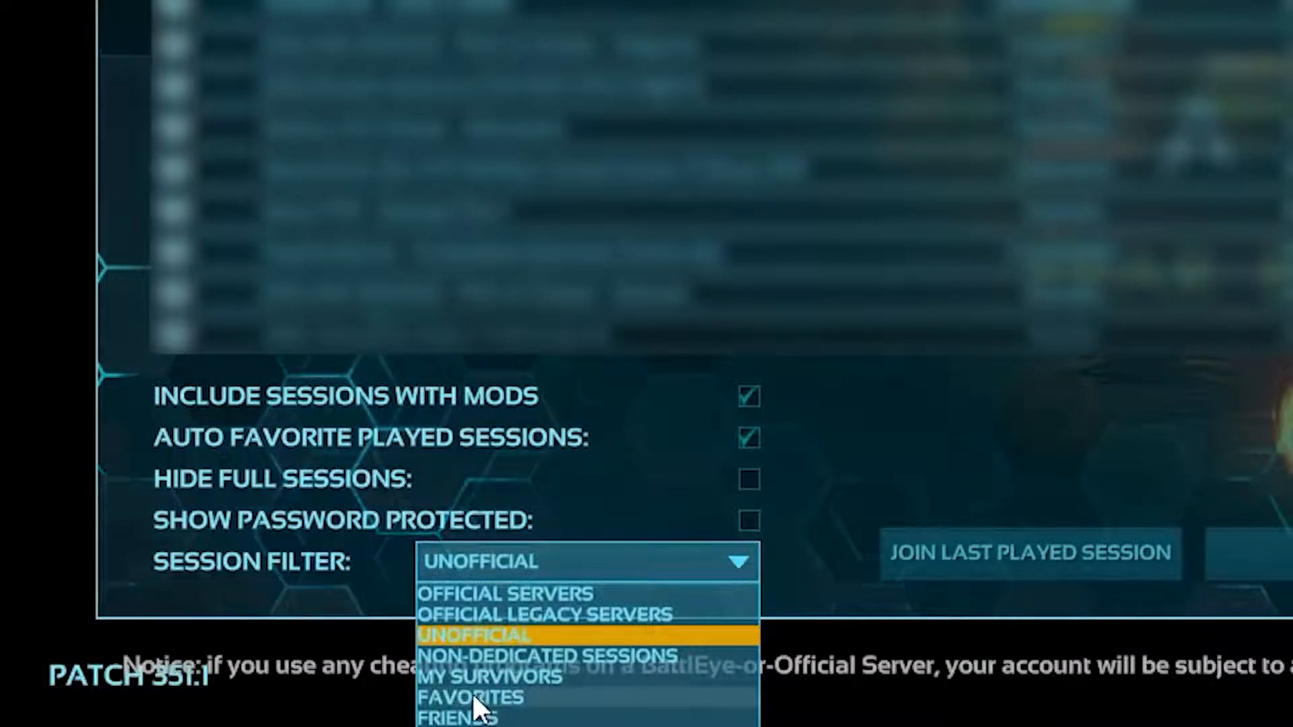
left_click(467, 697)
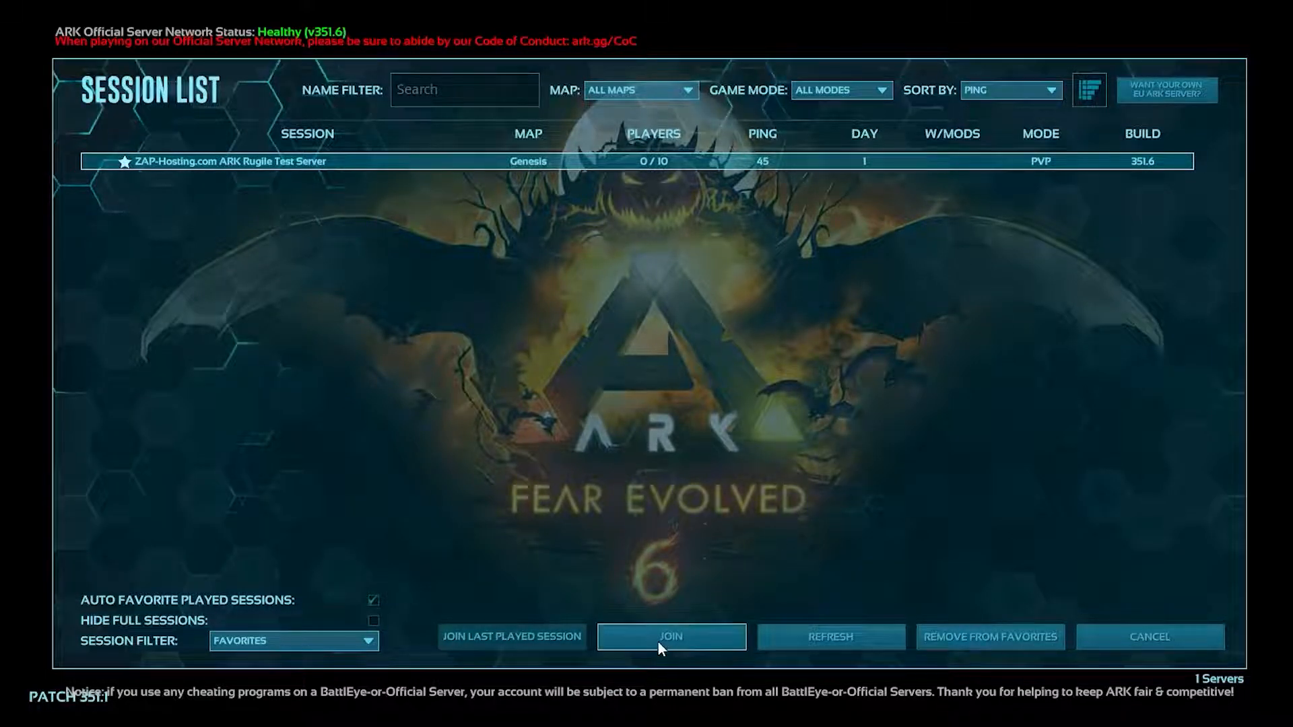
left_click(670, 636)
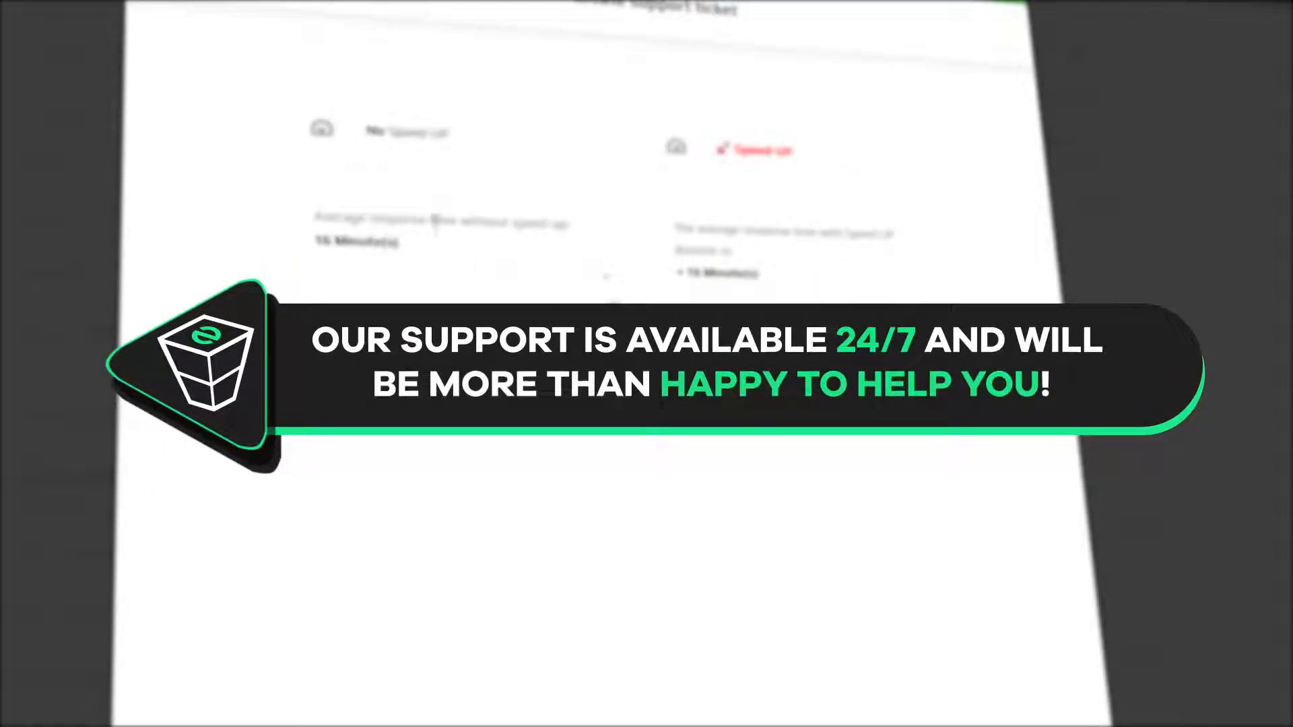
Step: Choose the 'No Speed Up' standard response option on the support ticket form
left_click(445, 132)
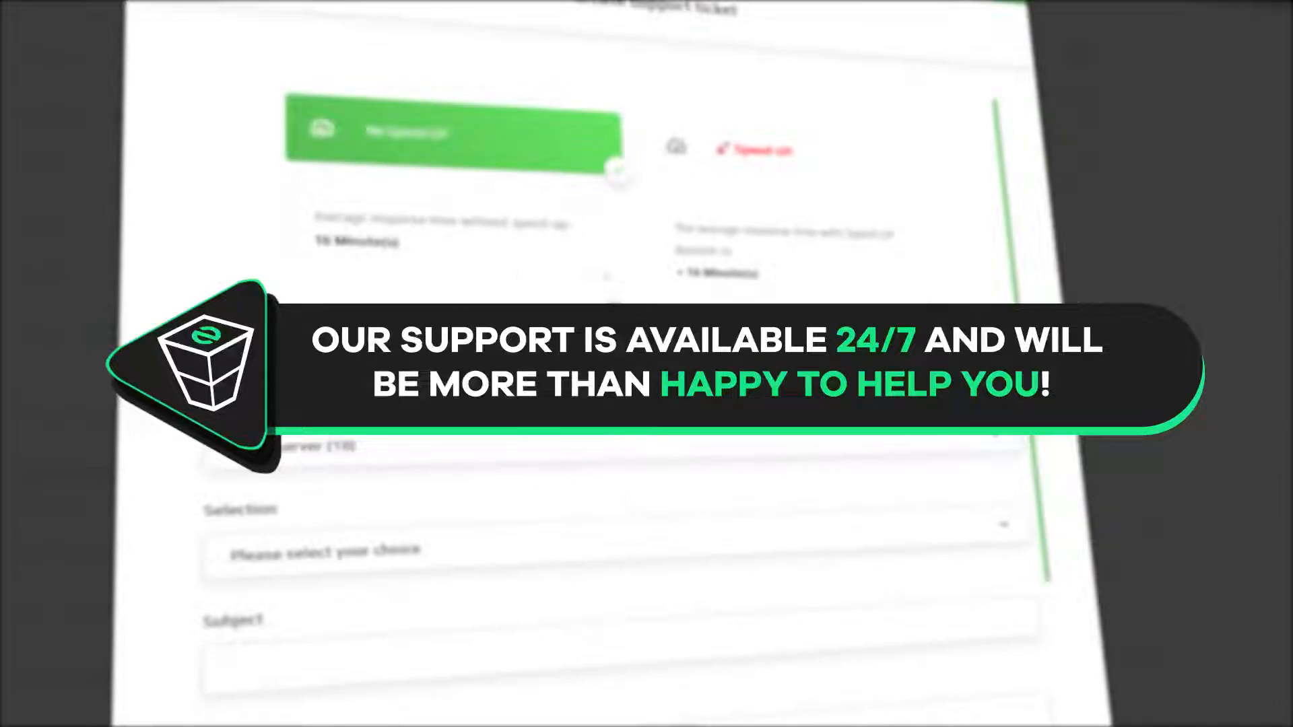